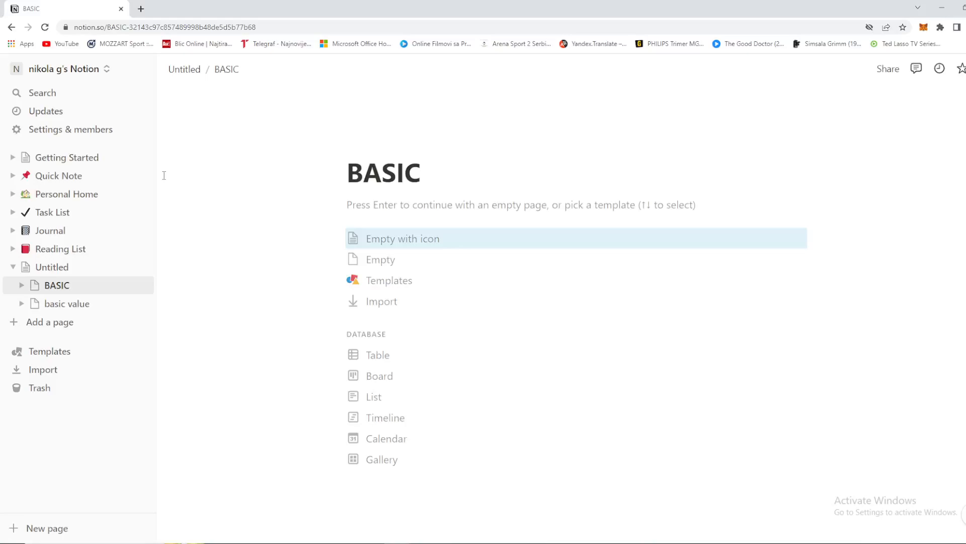
pyautogui.moveTo(42, 93)
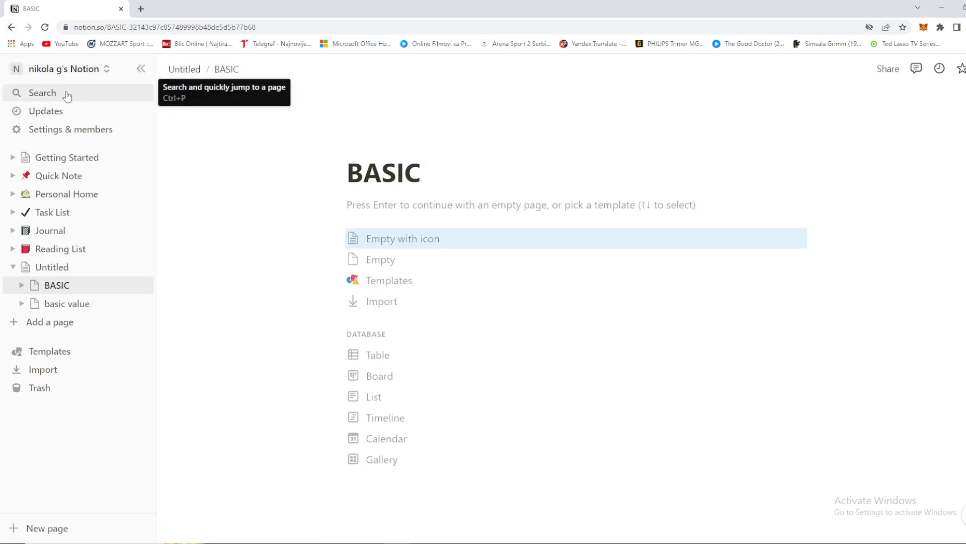
pyautogui.moveTo(228, 118)
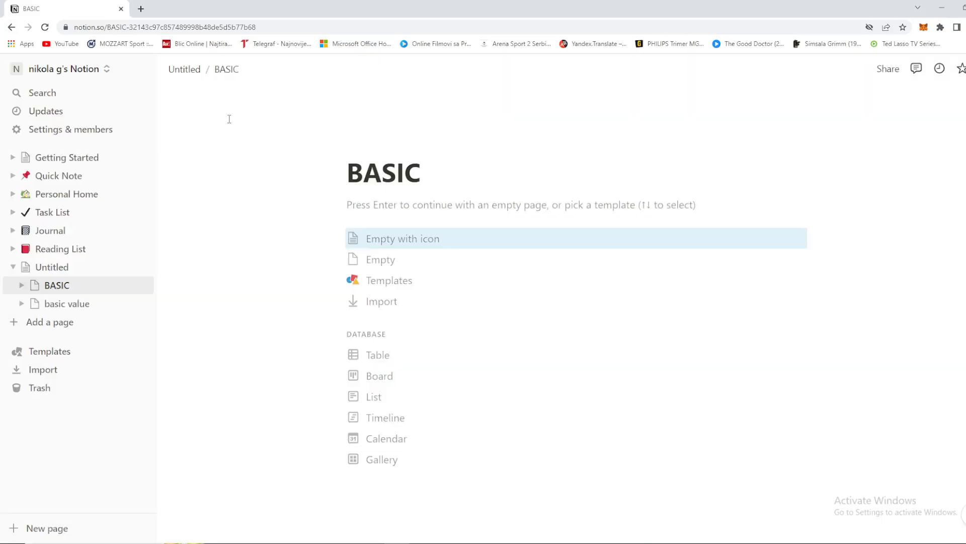
pyautogui.moveTo(184, 69)
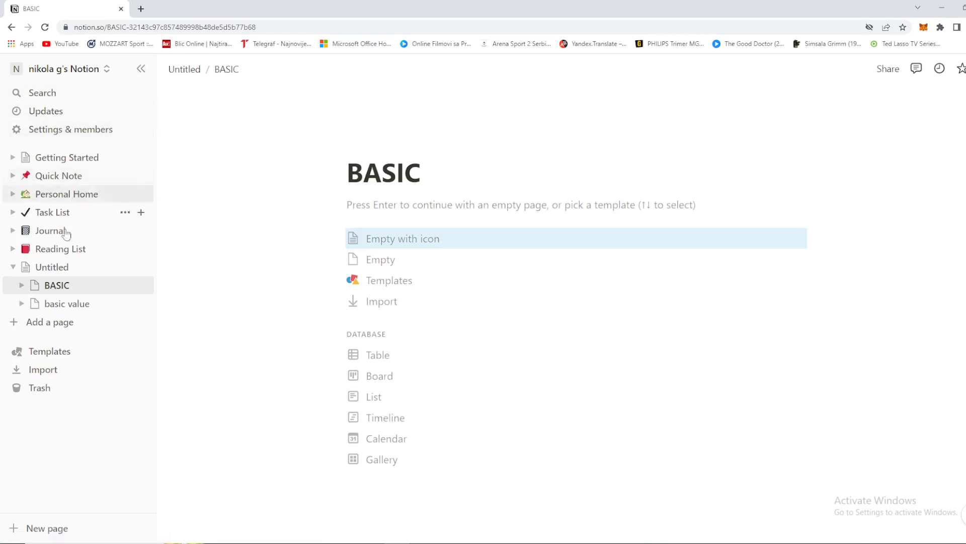
pyautogui.moveTo(66, 303)
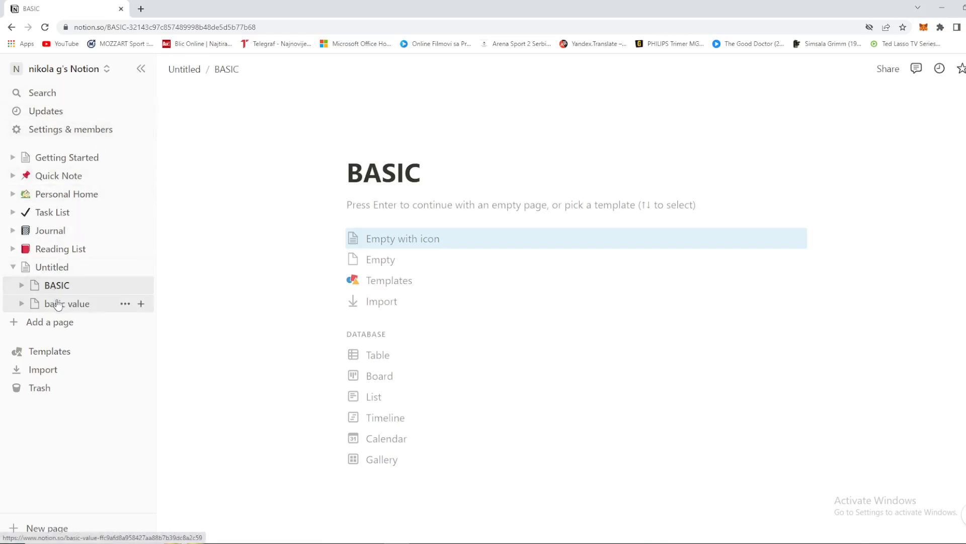
# Open the Untitled parent page holding the BASIC and basic value sub-pages.
pyautogui.click(51, 267)
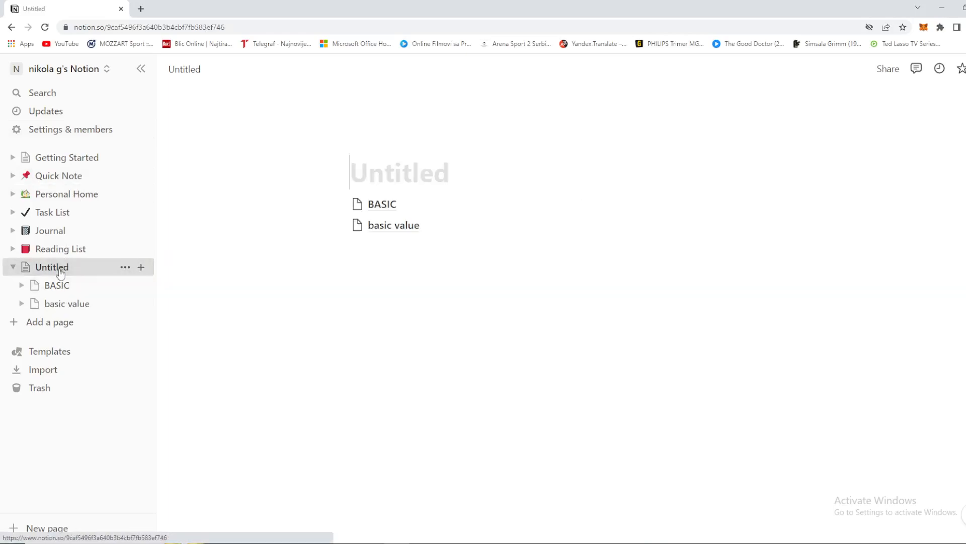
pyautogui.moveTo(56, 285)
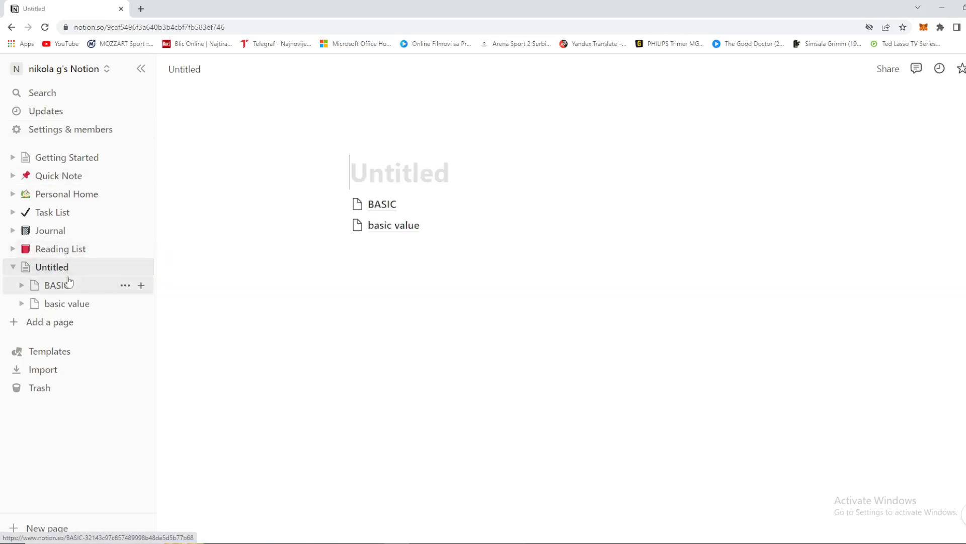
pyautogui.moveTo(66, 130)
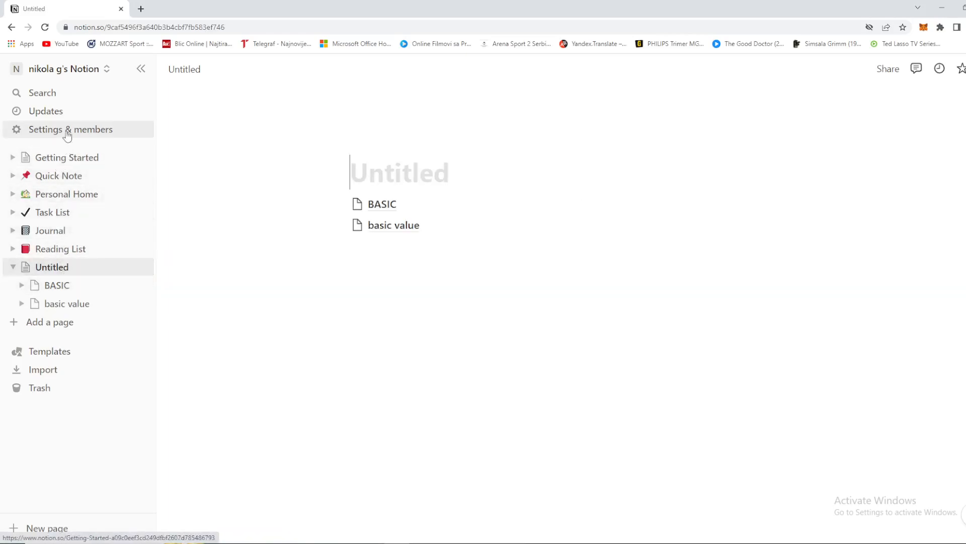
pyautogui.moveTo(59, 235)
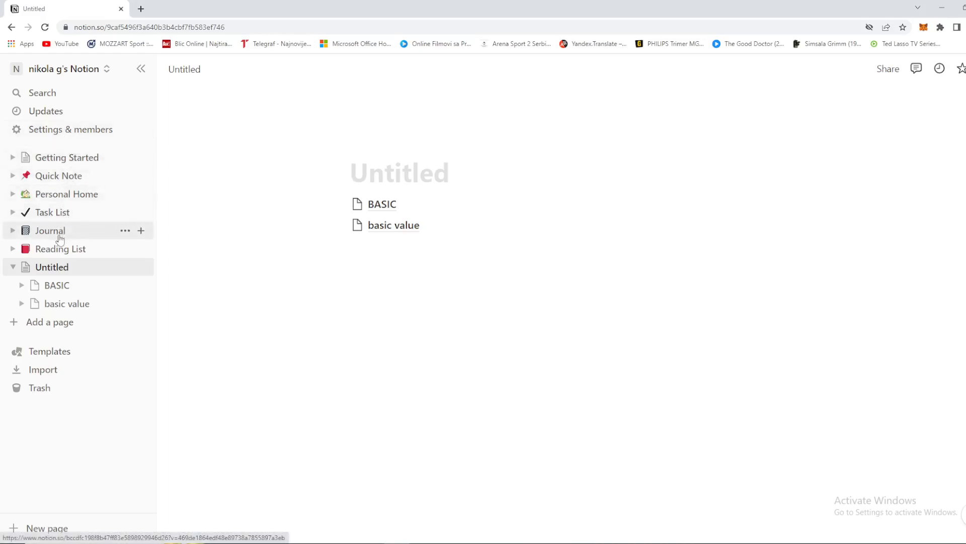
pyautogui.click(381, 204)
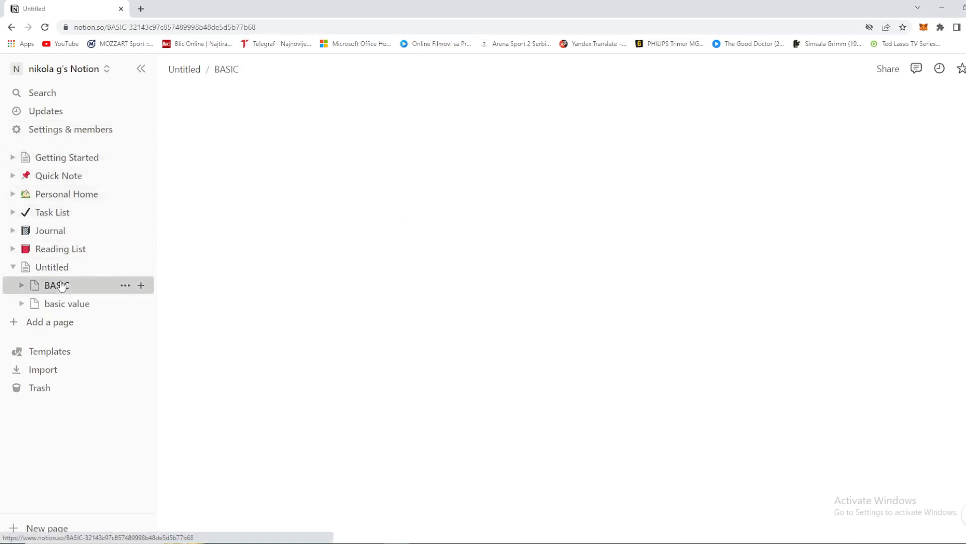
pyautogui.click(56, 285)
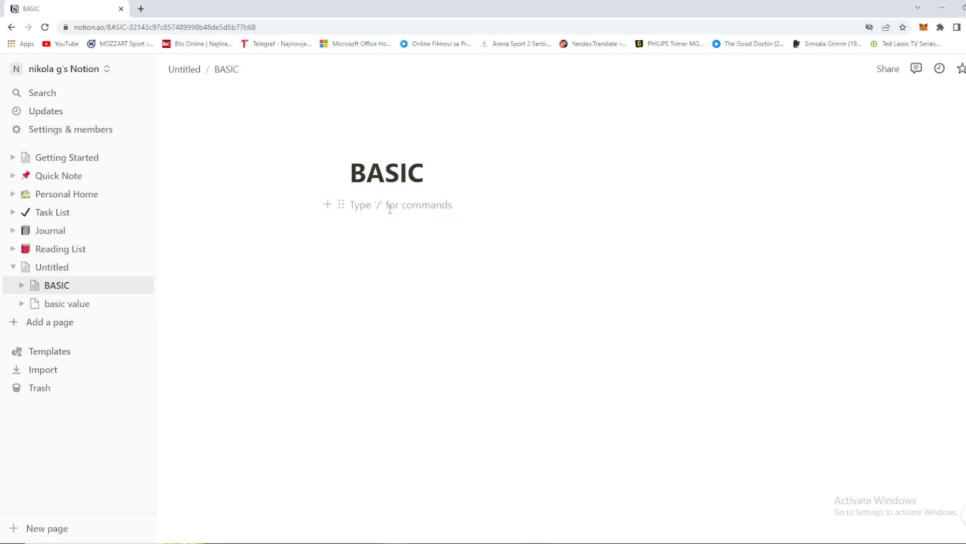
pyautogui.write('@')
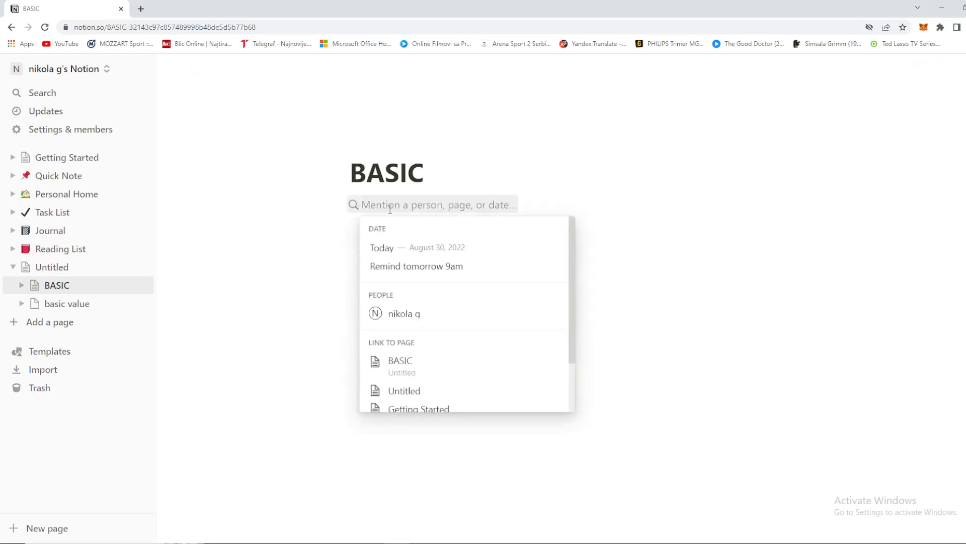
pyautogui.write('basic')
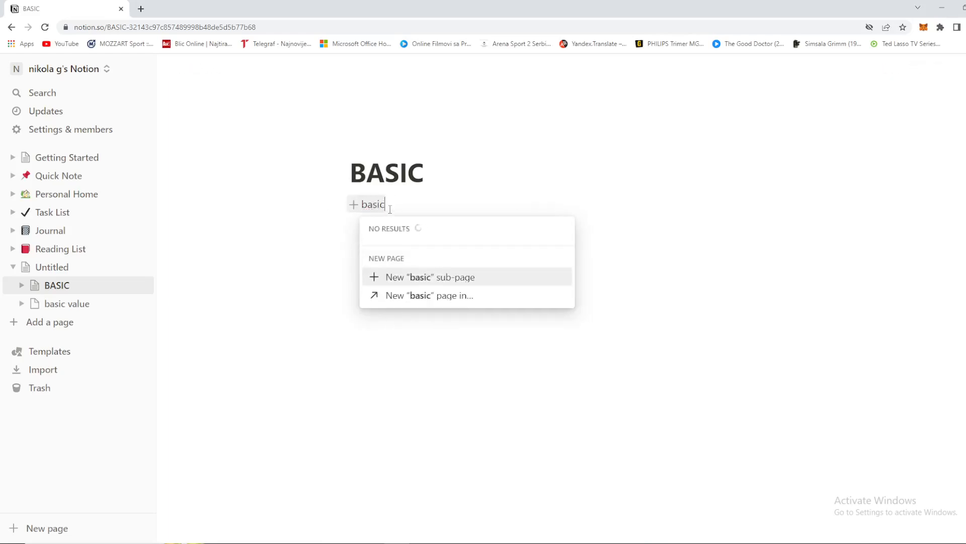
pyautogui.write('value')
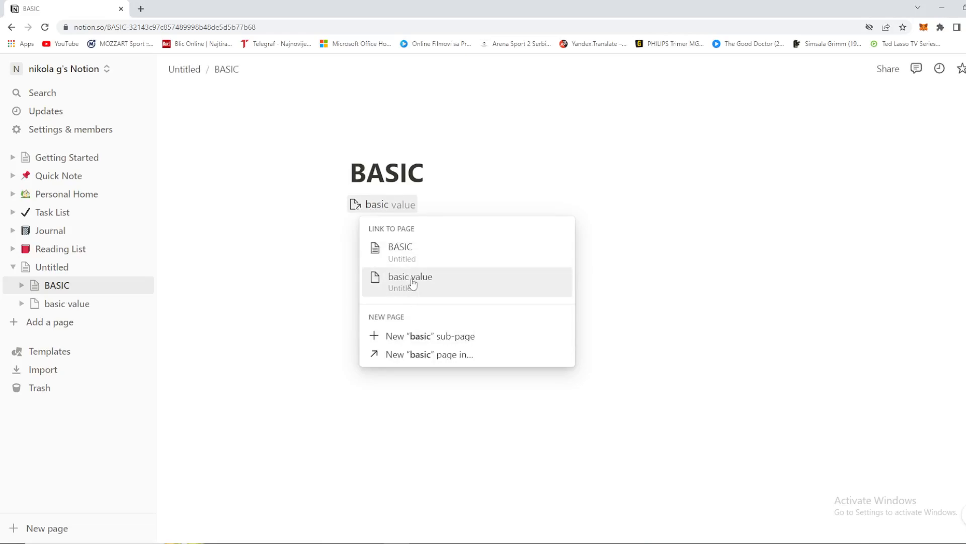
pyautogui.click(409, 281)
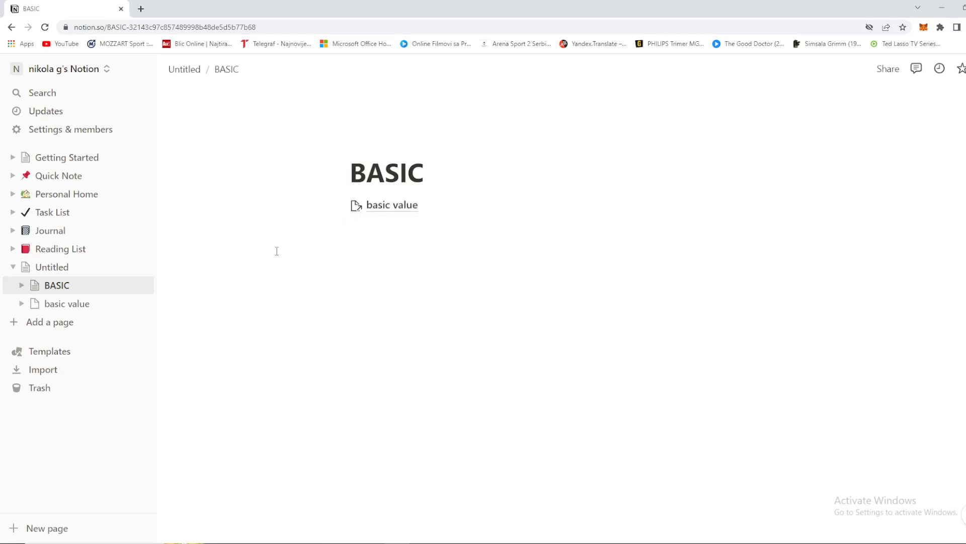
pyautogui.moveTo(392, 209)
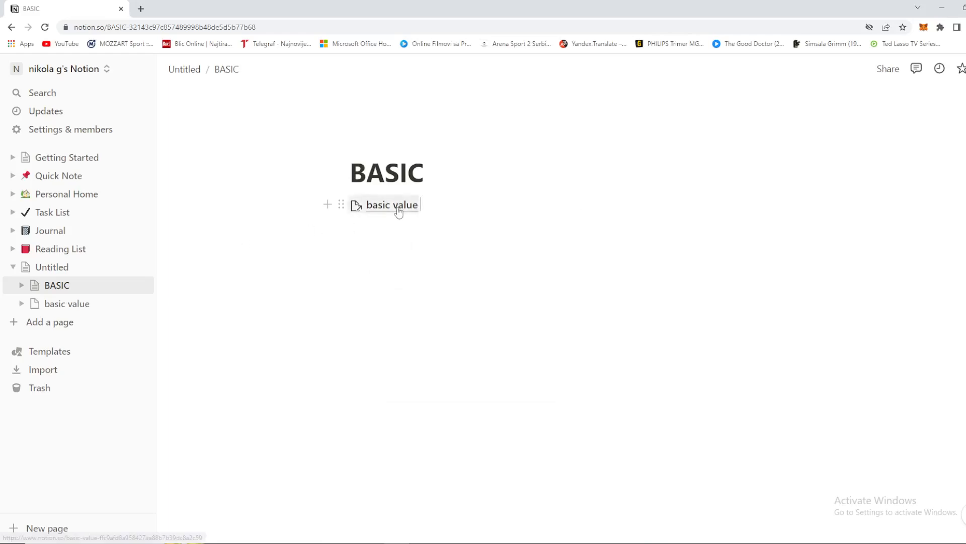
pyautogui.moveTo(44, 303)
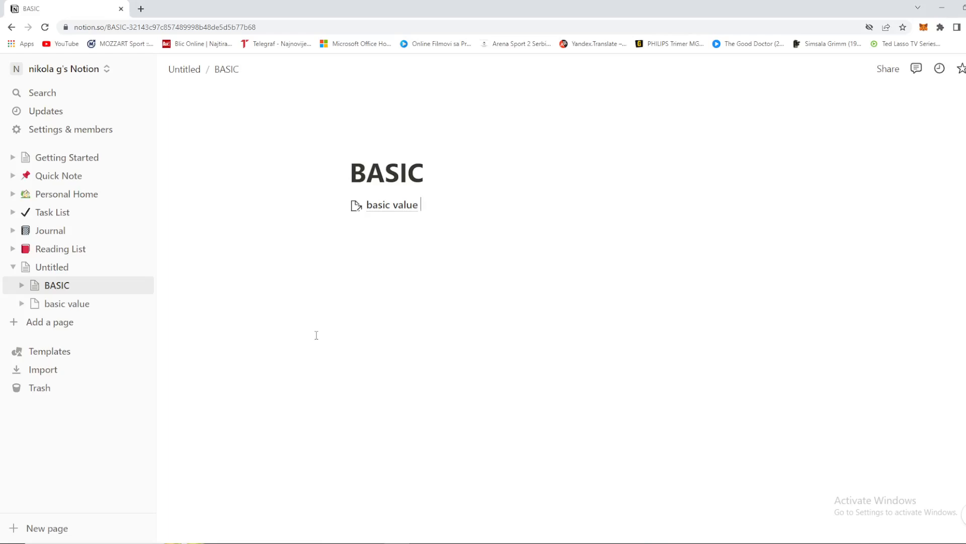
pyautogui.moveTo(320, 328)
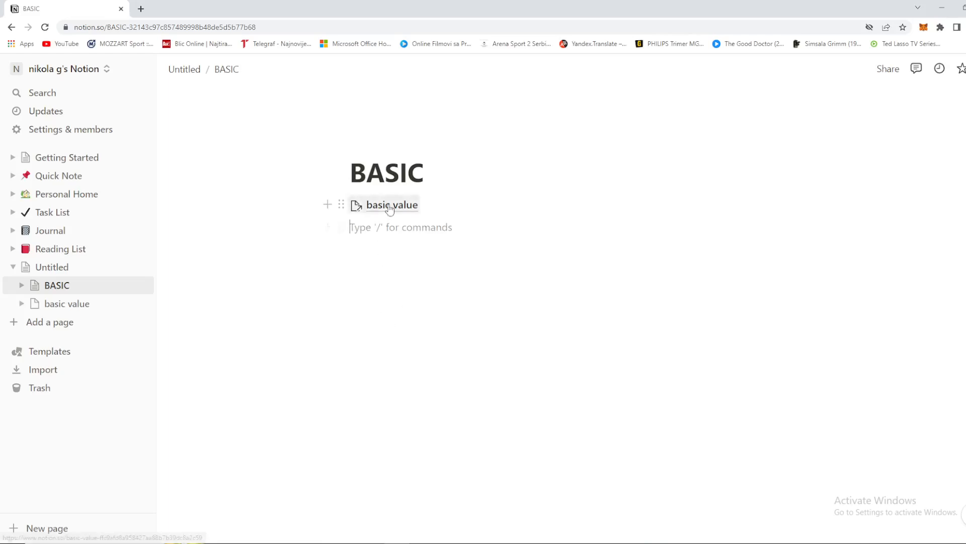
pyautogui.moveTo(365, 207)
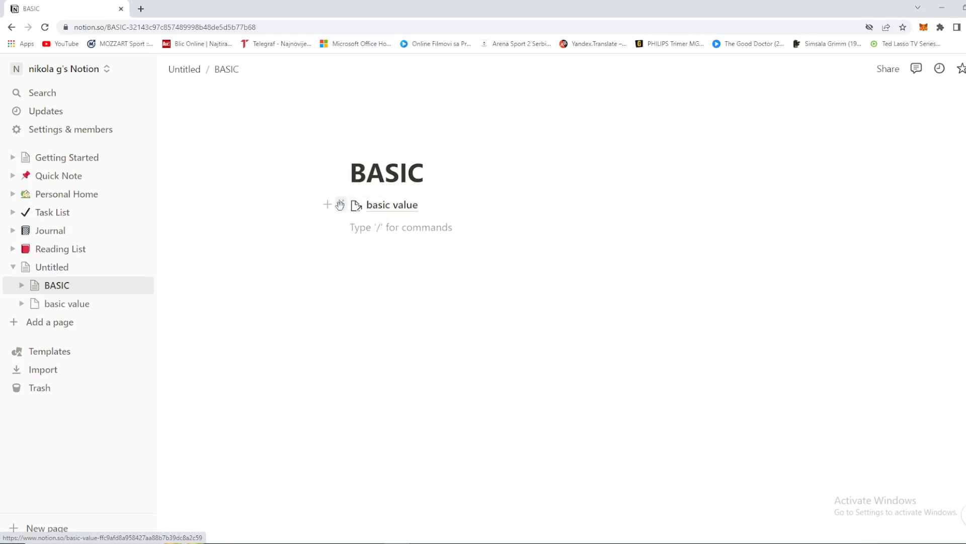
pyautogui.rightClick(392, 205)
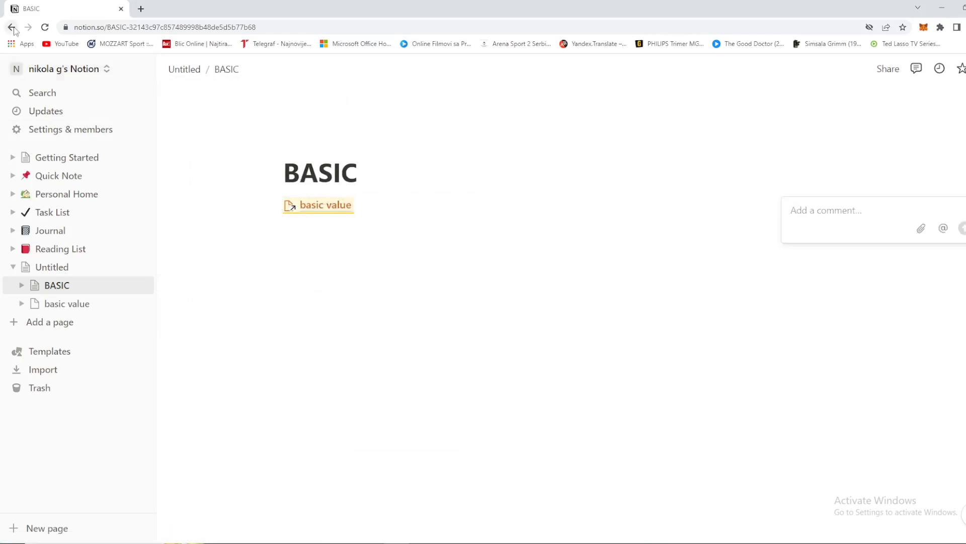
pyautogui.click(11, 28)
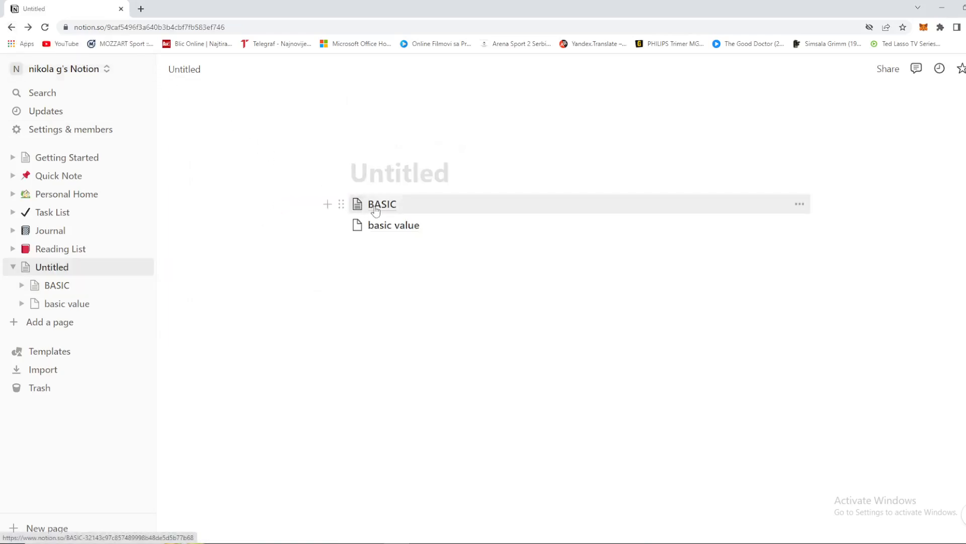
pyautogui.click(382, 204)
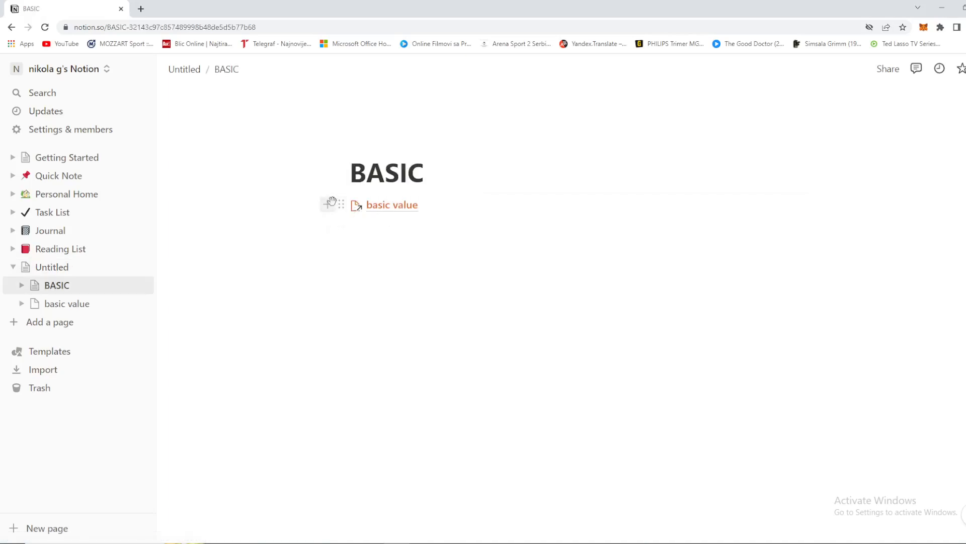
# Delete the basic value link block from BASIC through its block menu.
pyautogui.click(340, 204)
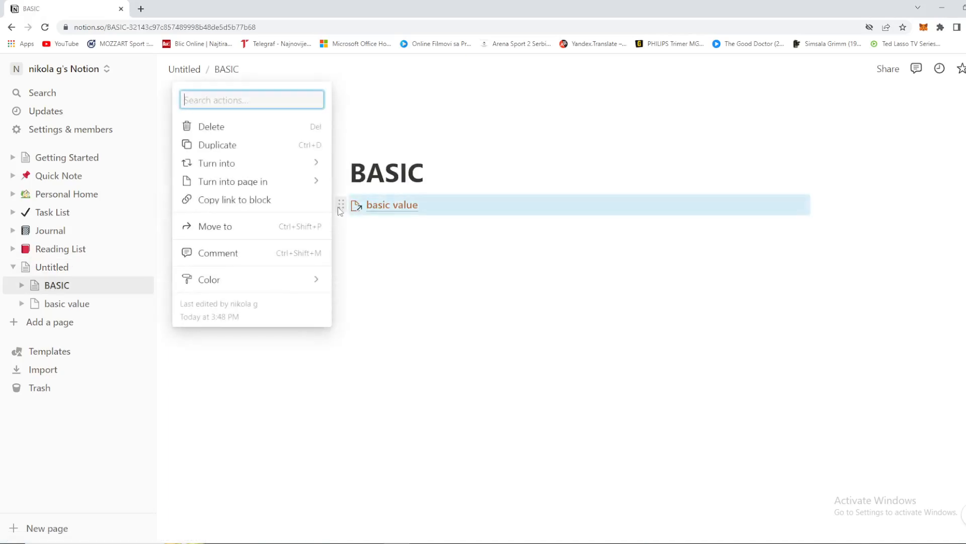
pyautogui.moveTo(223, 127)
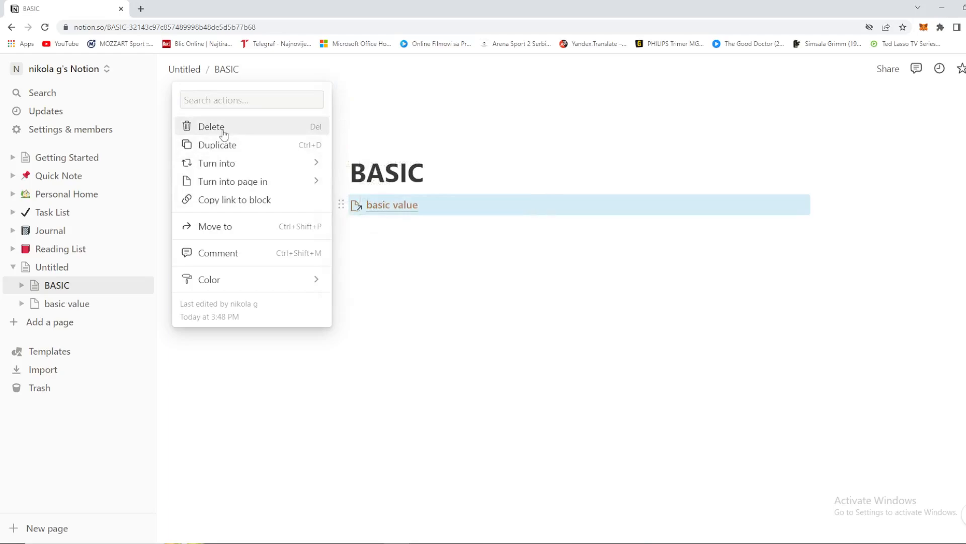
pyautogui.click(250, 99)
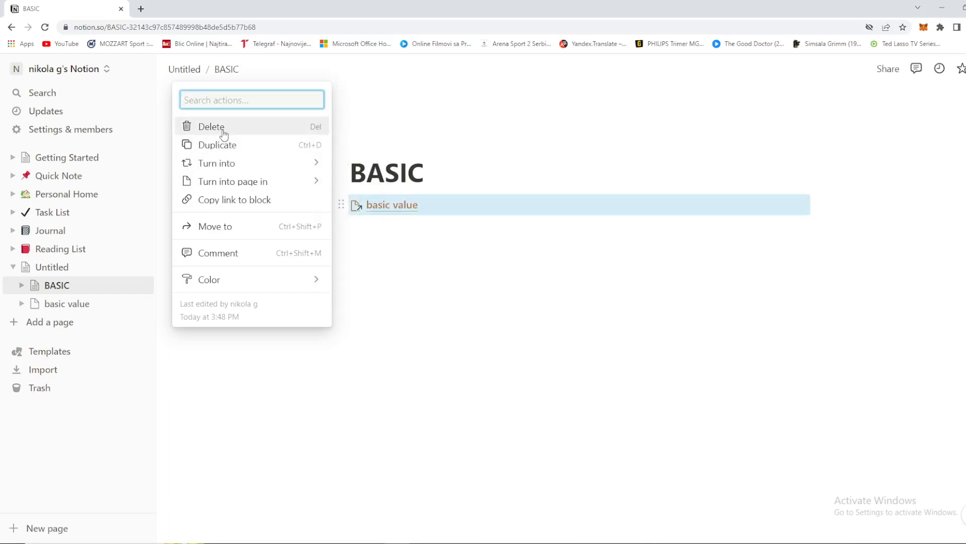
pyautogui.click(211, 126)
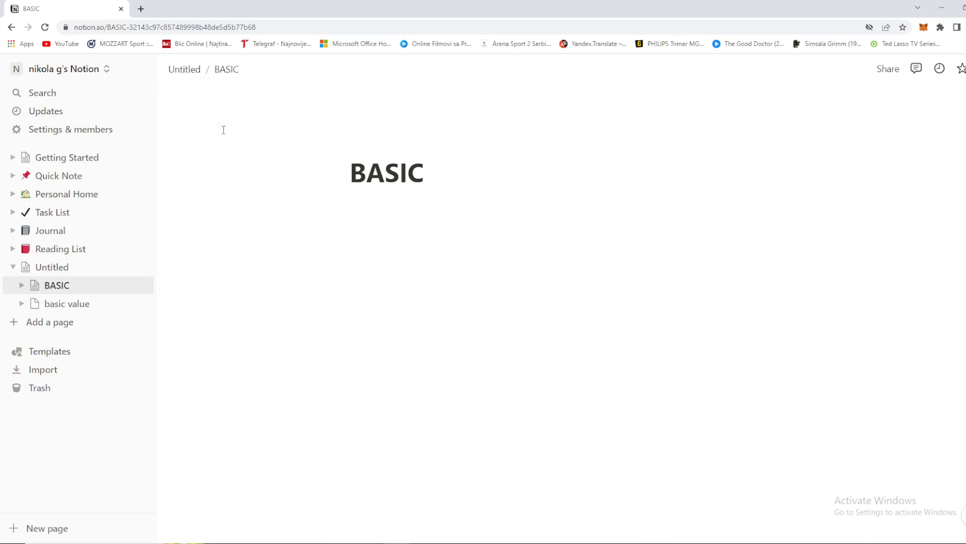
pyautogui.moveTo(383, 205)
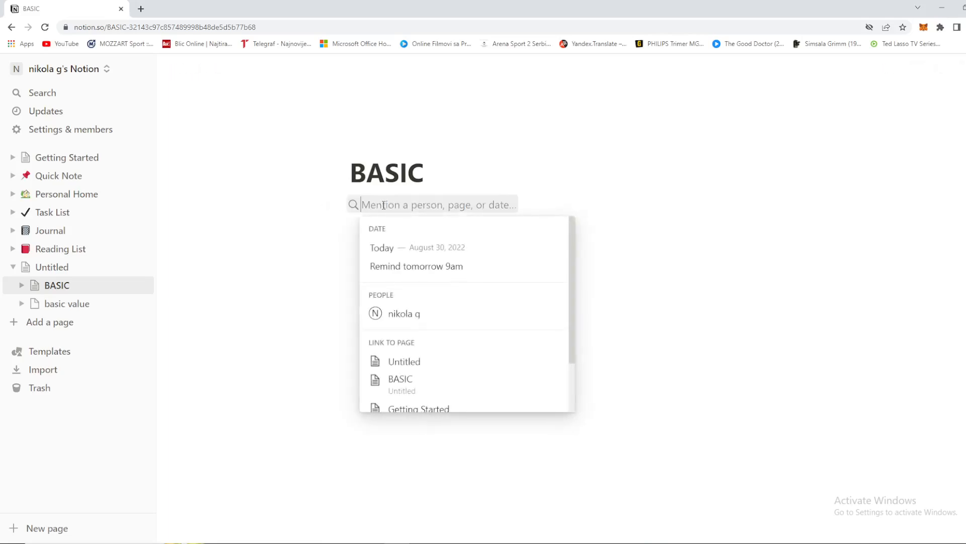
pyautogui.write('basic')
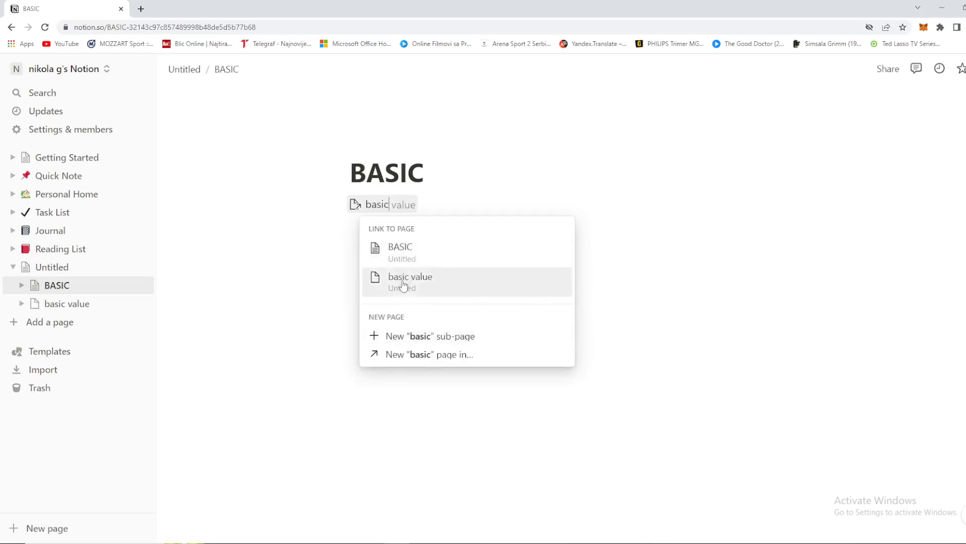
pyautogui.click(410, 281)
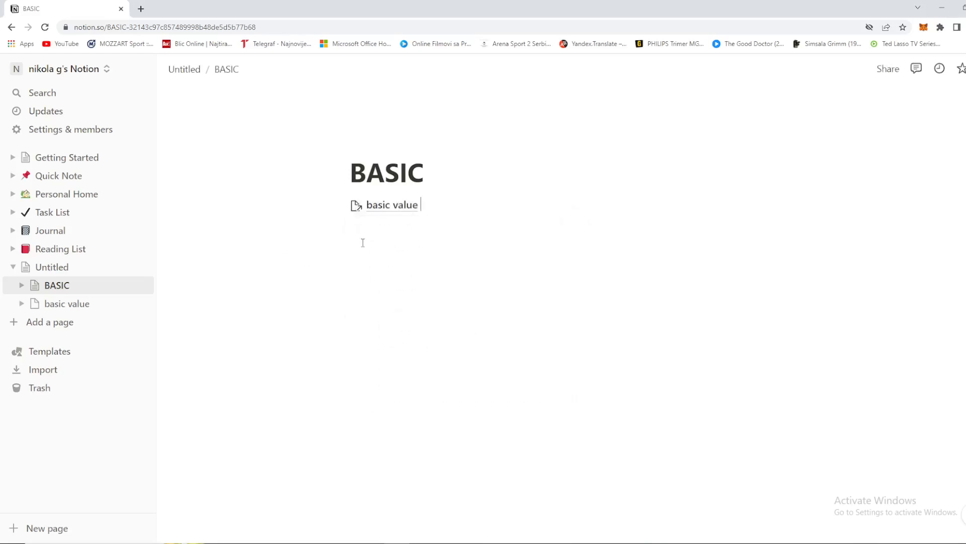
pyautogui.moveTo(360, 212)
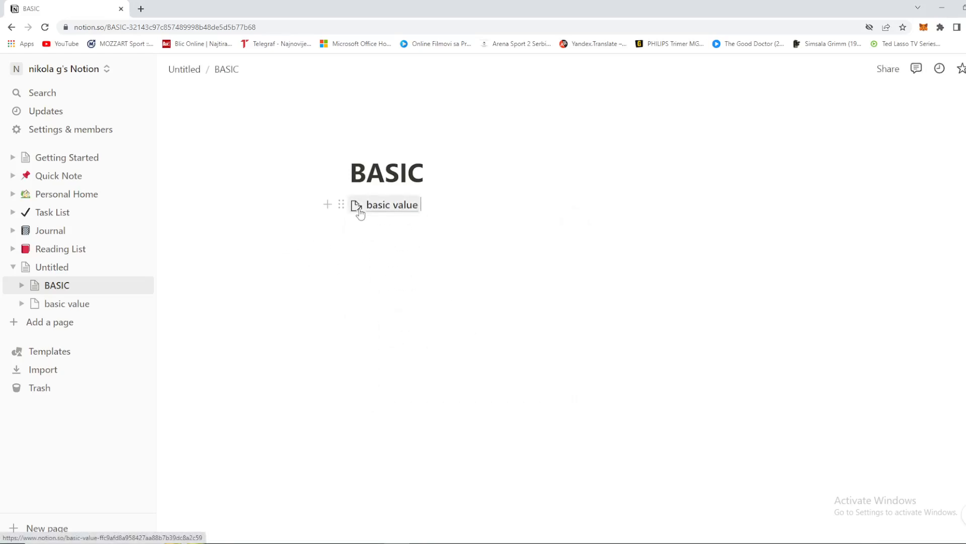
pyautogui.moveTo(341, 204)
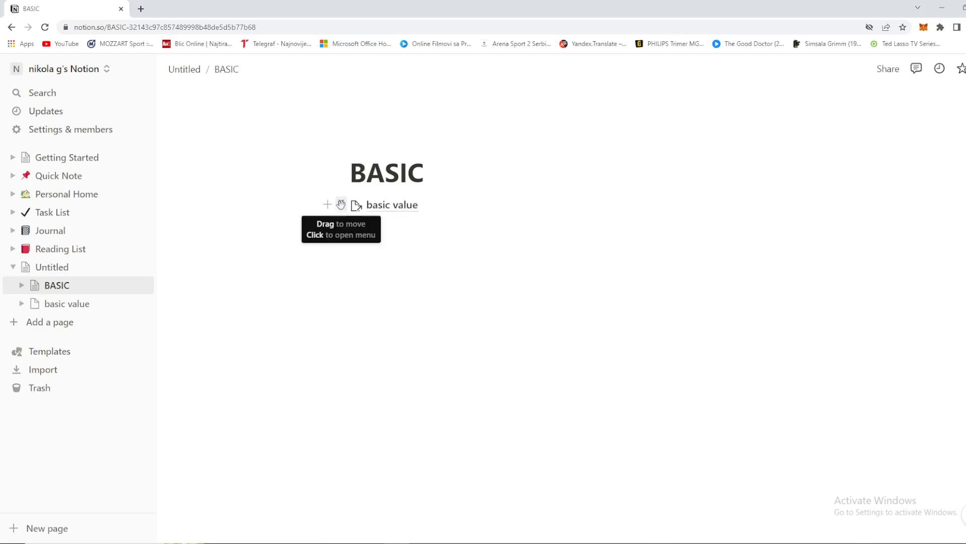
# Delete the re-added basic value link block via its block menu.
pyautogui.click(340, 204)
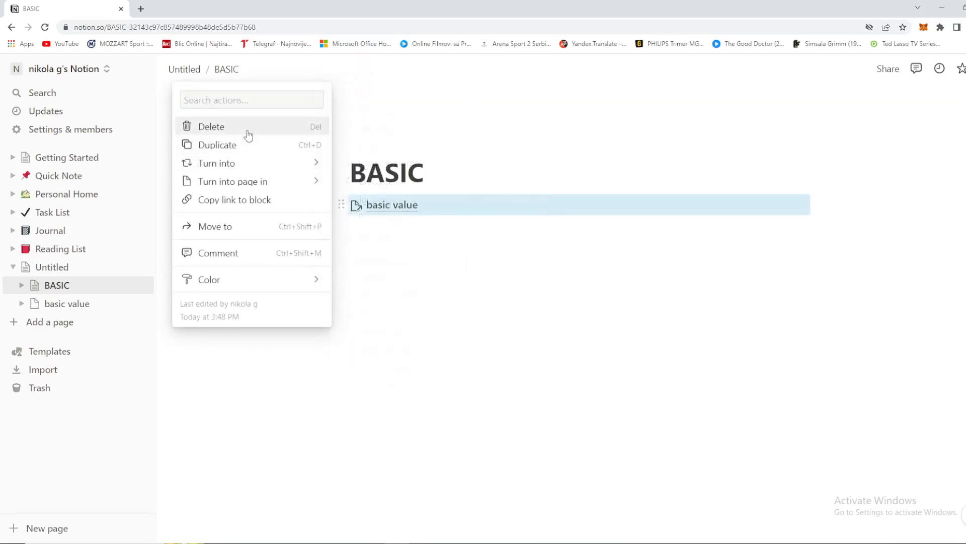
pyautogui.click(211, 127)
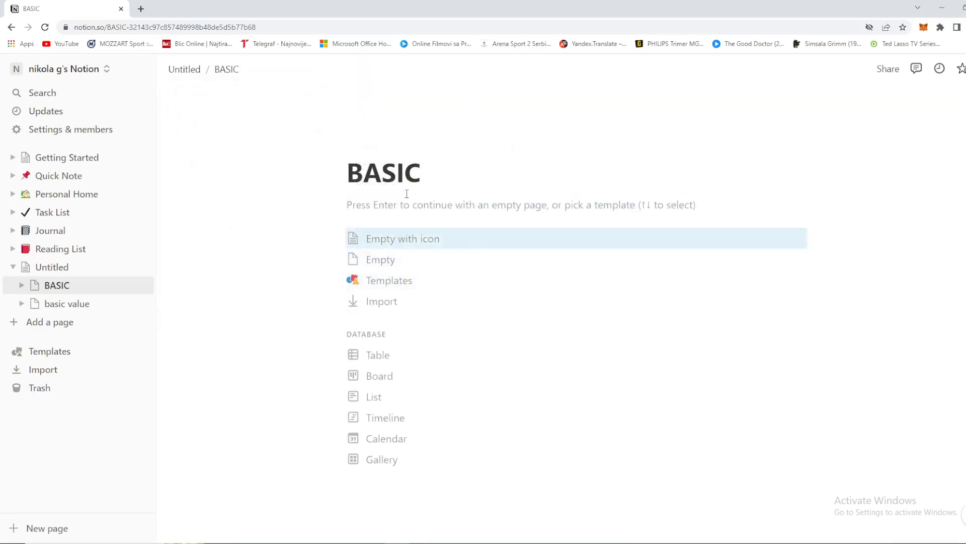